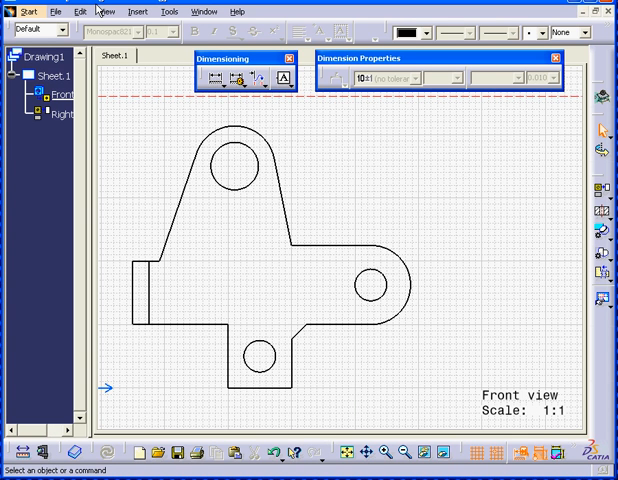
{"action": "mouse_move", "coordinate": [136, 76]}
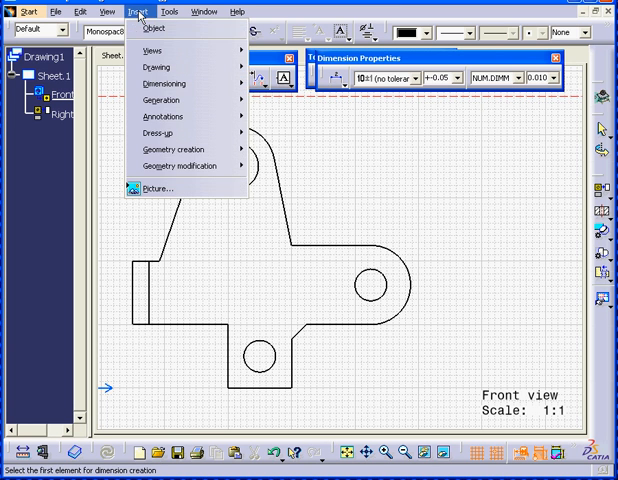
{"action": "mouse_move", "coordinate": [180, 96]}
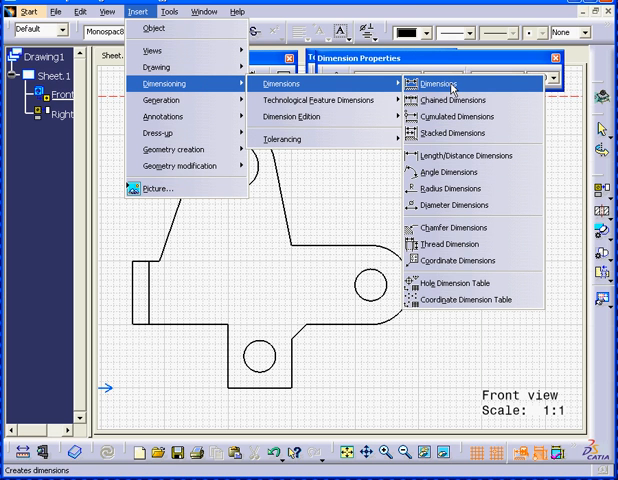
- Start the Dimensions command to begin dimensioning the front view
{"action": "left_click", "coordinate": [444, 76]}
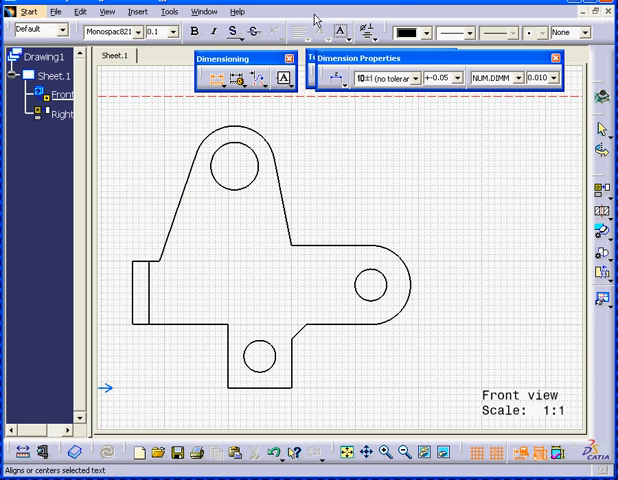
{"action": "mouse_move", "coordinate": [350, 324]}
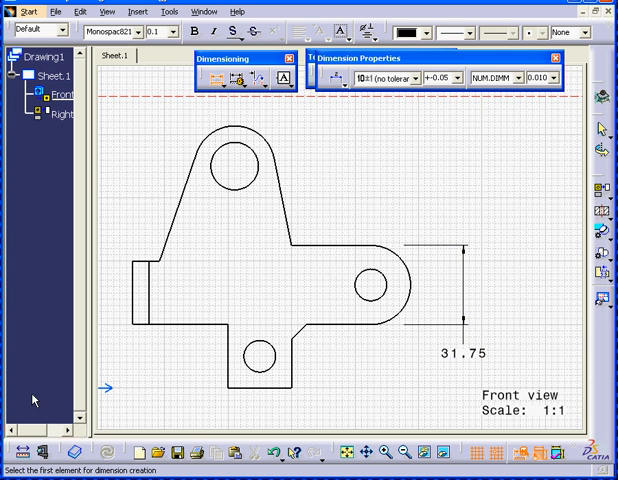
{"action": "mouse_move", "coordinate": [268, 412]}
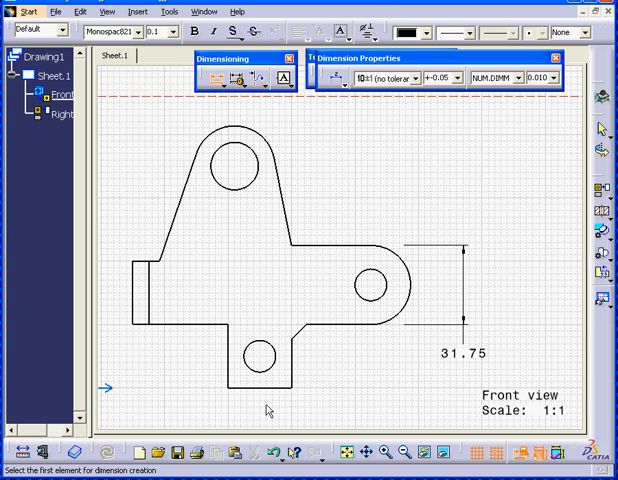
{"action": "mouse_move", "coordinate": [280, 412]}
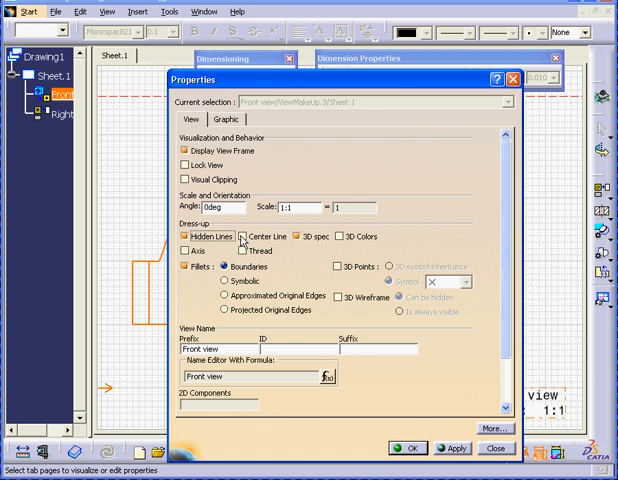
- Enable Hidden Lines and Center Line in the front view's Properties
{"action": "left_click", "coordinate": [240, 236]}
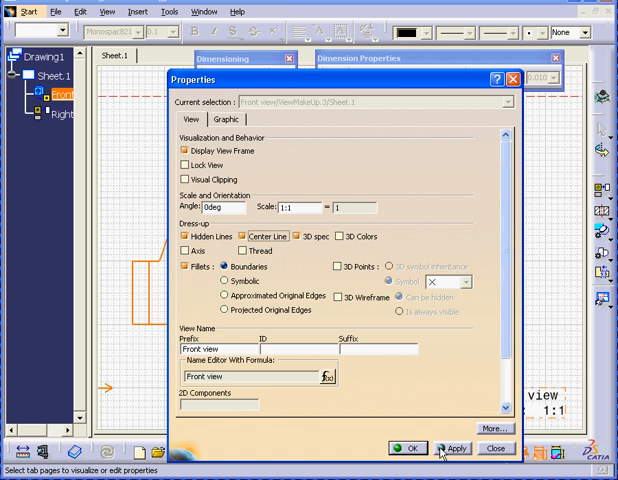
{"action": "left_click", "coordinate": [410, 448]}
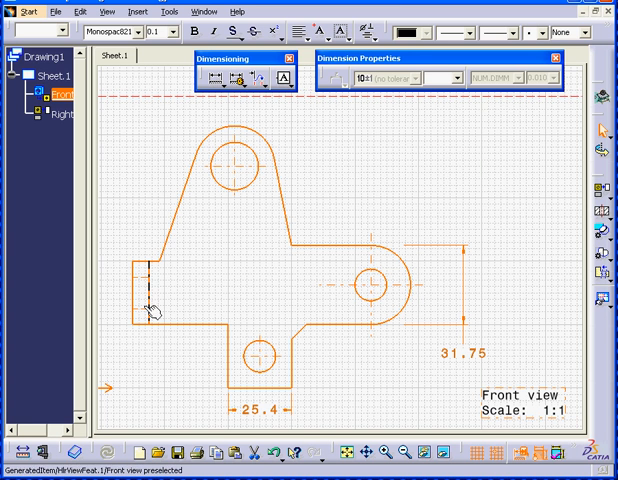
{"action": "mouse_move", "coordinate": [168, 292]}
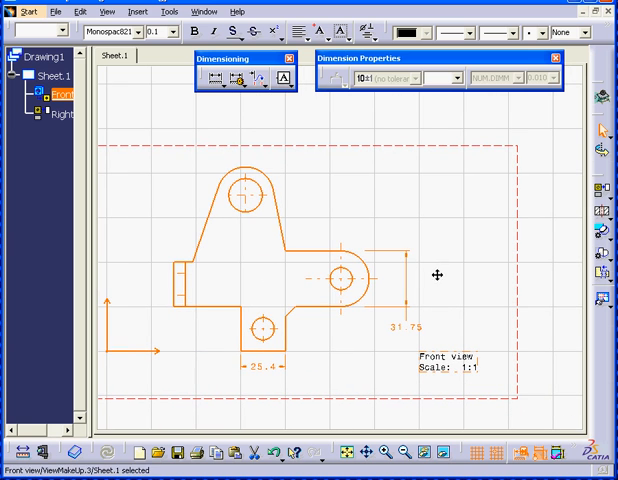
{"action": "mouse_move", "coordinate": [176, 298]}
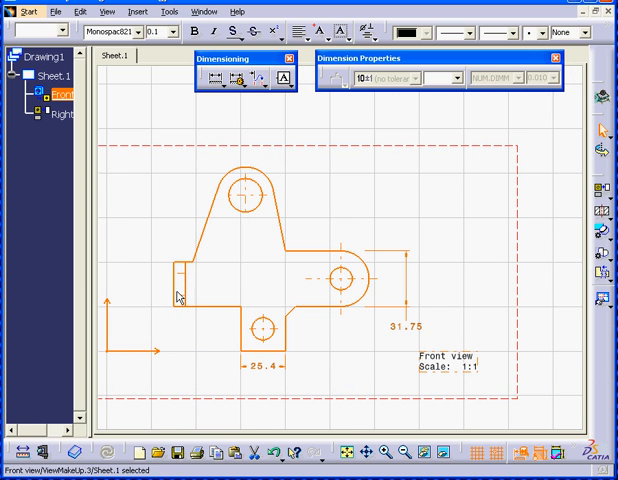
{"action": "mouse_move", "coordinate": [260, 296]}
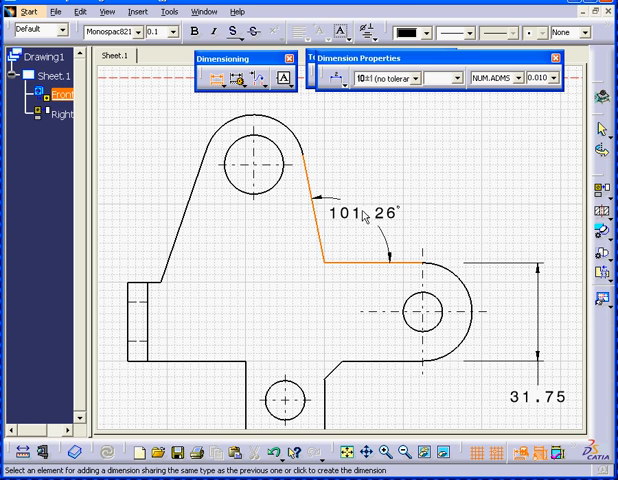
- Place the 101.26° angle between the slanted edge and the horizontal edge
{"action": "left_click", "coordinate": [368, 216]}
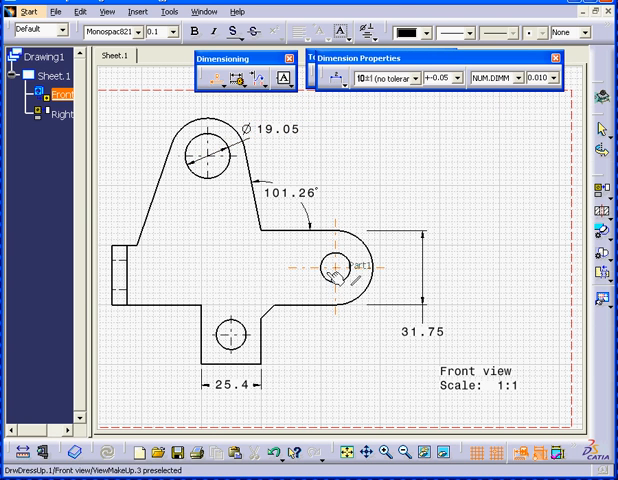
- Dimension the right lug's rounded end as R 6.35 and set the bottom hole to Diameter Center
{"action": "left_click", "coordinate": [348, 272]}
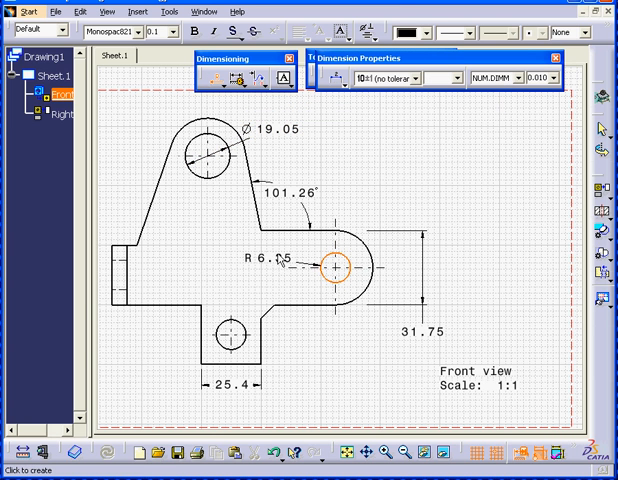
{"action": "left_click", "coordinate": [264, 260]}
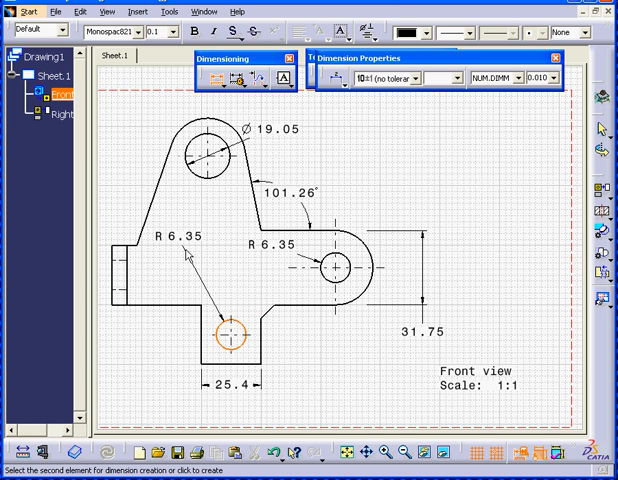
{"action": "right_click", "coordinate": [188, 246]}
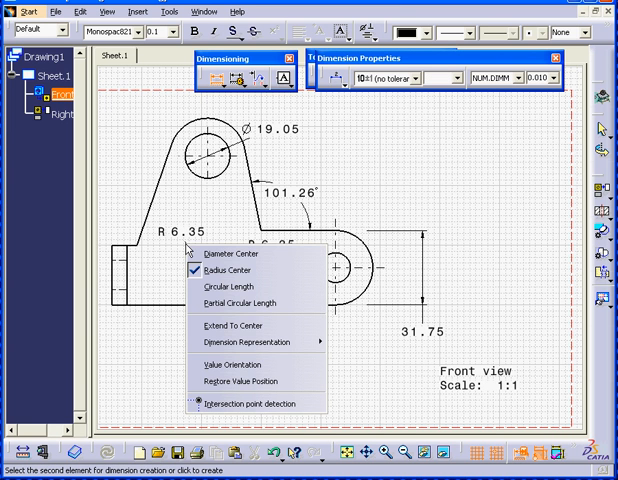
{"action": "mouse_move", "coordinate": [230, 252]}
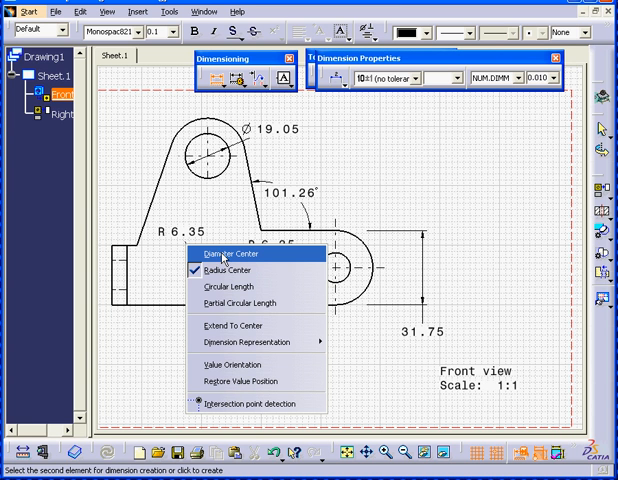
{"action": "left_click", "coordinate": [214, 252]}
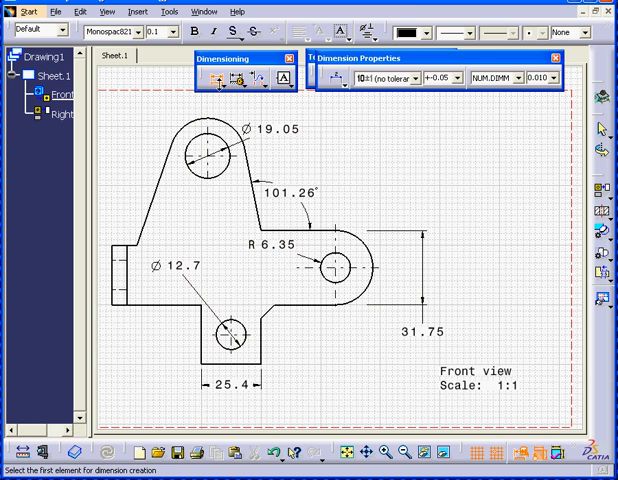
- Place the bottom hole's Ø12.7 diameter and begin selecting dimensions for a unit change
{"action": "left_click", "coordinate": [336, 266]}
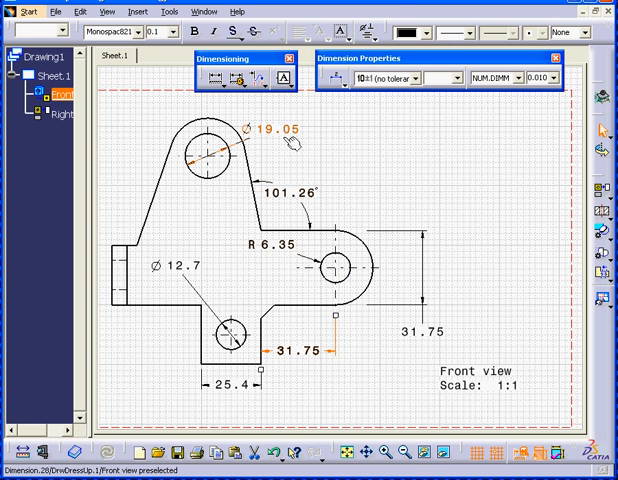
{"action": "left_click", "coordinate": [252, 140]}
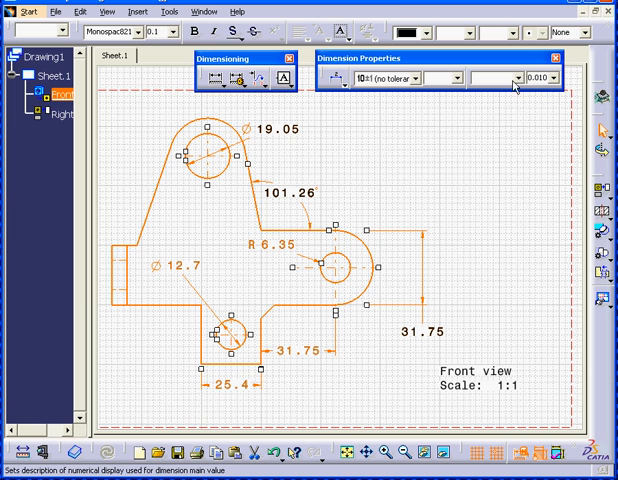
- Choose the inch numerical display so all selected dimensions read in inches
{"action": "left_click", "coordinate": [512, 78]}
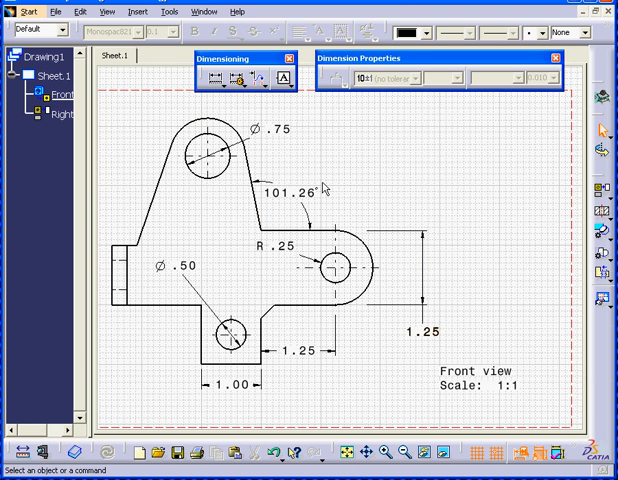
{"action": "mouse_move", "coordinate": [338, 186]}
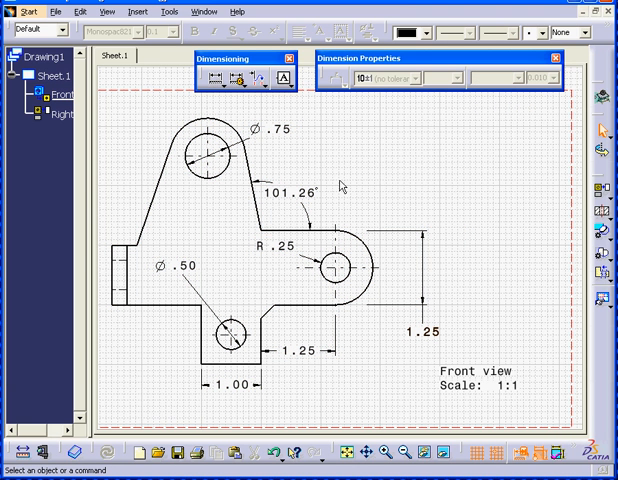
{"action": "mouse_move", "coordinate": [230, 96]}
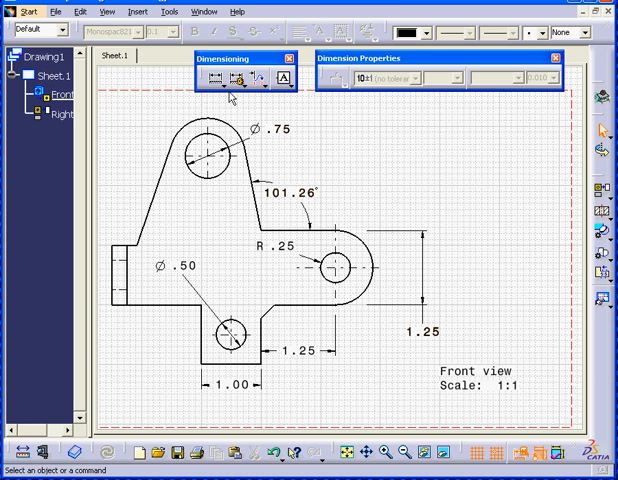
- Use Chamfer Dimensions to add a 5.89 × 45° chamfer to the slanted edge
{"action": "left_click", "coordinate": [230, 80]}
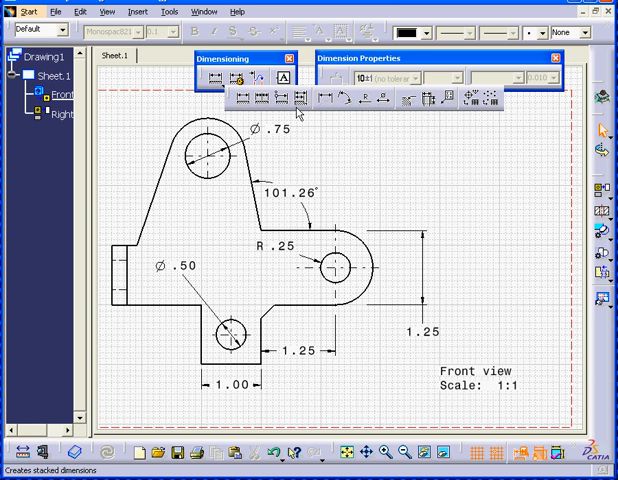
{"action": "mouse_move", "coordinate": [408, 100]}
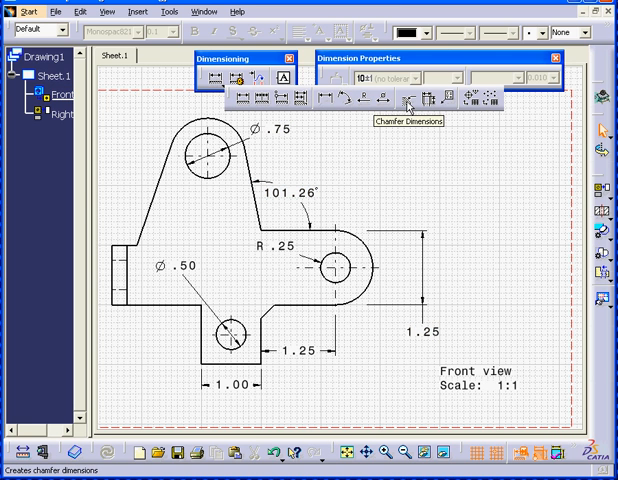
{"action": "left_click", "coordinate": [418, 98]}
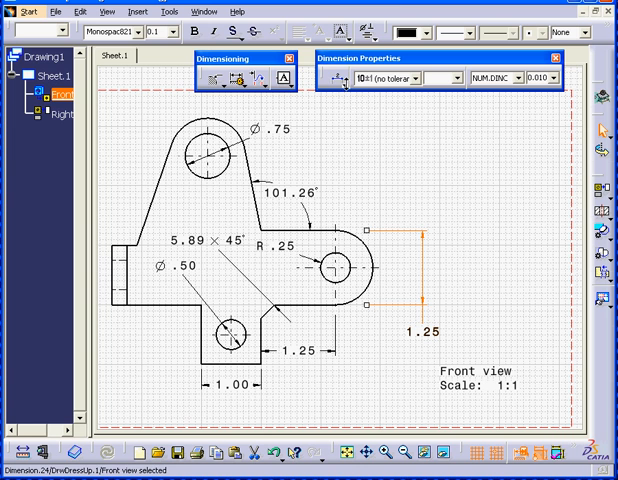
{"action": "left_click", "coordinate": [328, 78]}
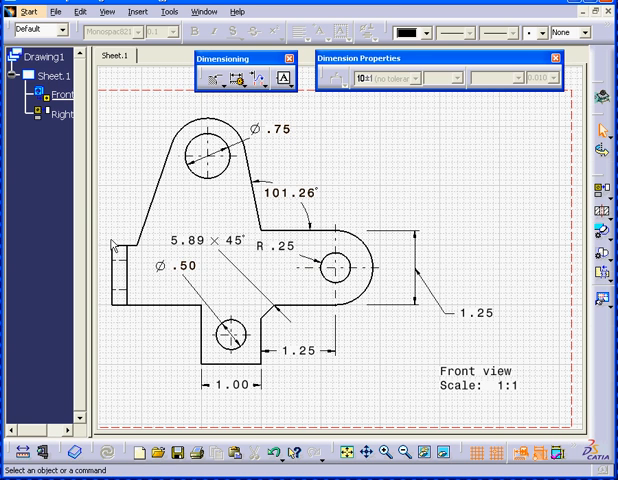
{"action": "mouse_move", "coordinate": [120, 246]}
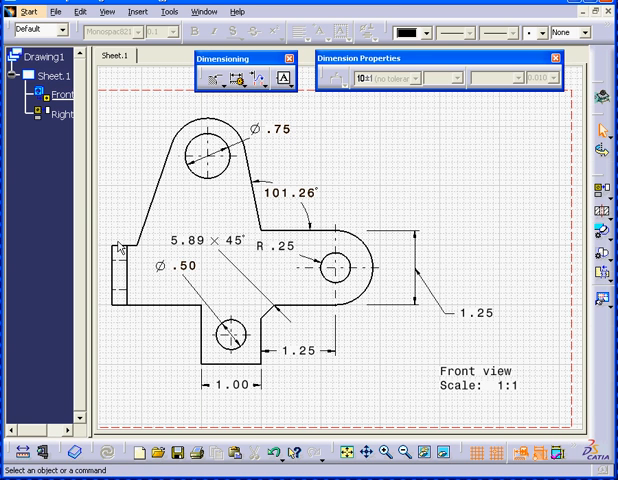
{"action": "mouse_move", "coordinate": [192, 122]}
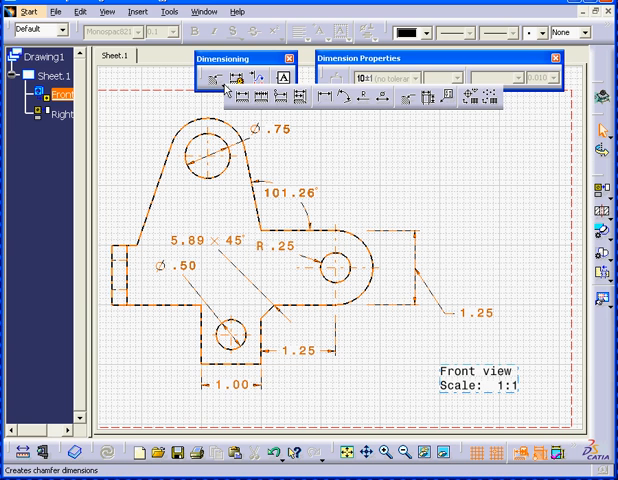
{"action": "mouse_move", "coordinate": [242, 100]}
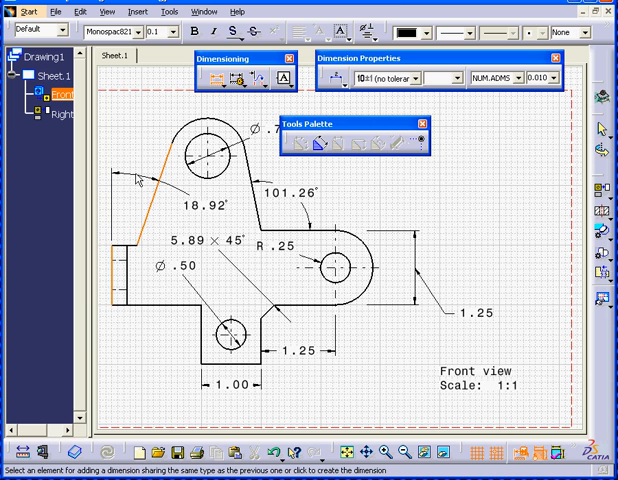
- Switch the slanted upper-left edge's dimension to Minimum Distance, giving 1.68
{"action": "right_click", "coordinate": [136, 184]}
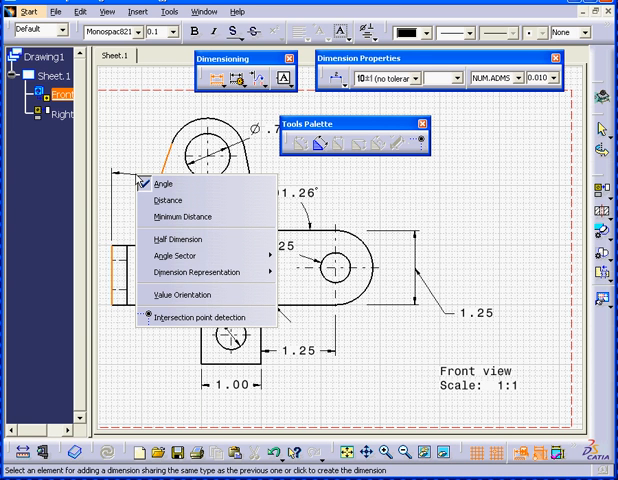
{"action": "mouse_move", "coordinate": [168, 200]}
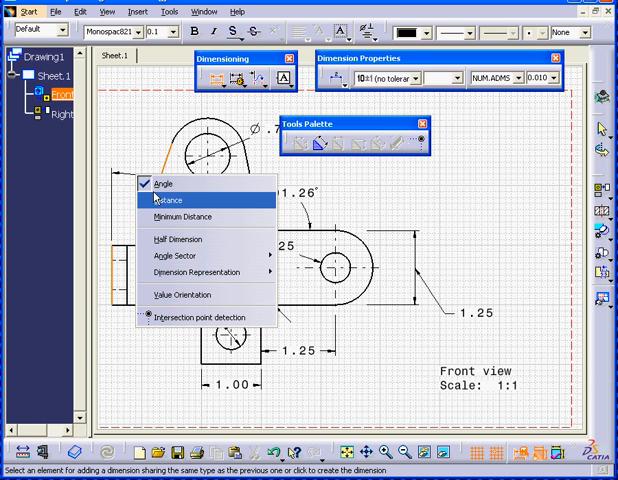
{"action": "mouse_move", "coordinate": [170, 216]}
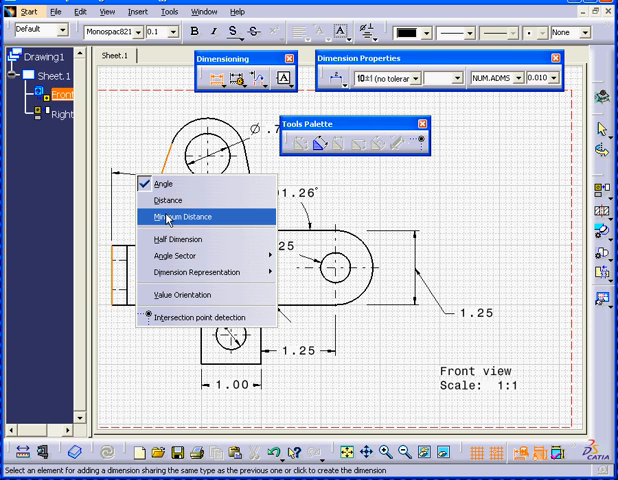
{"action": "mouse_move", "coordinate": [164, 200]}
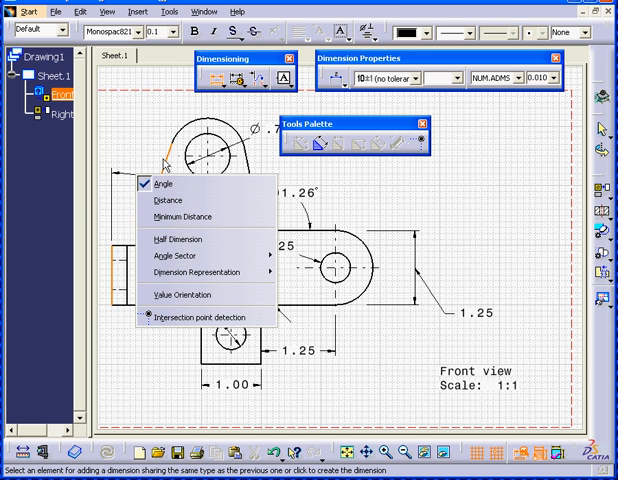
{"action": "mouse_move", "coordinate": [178, 220]}
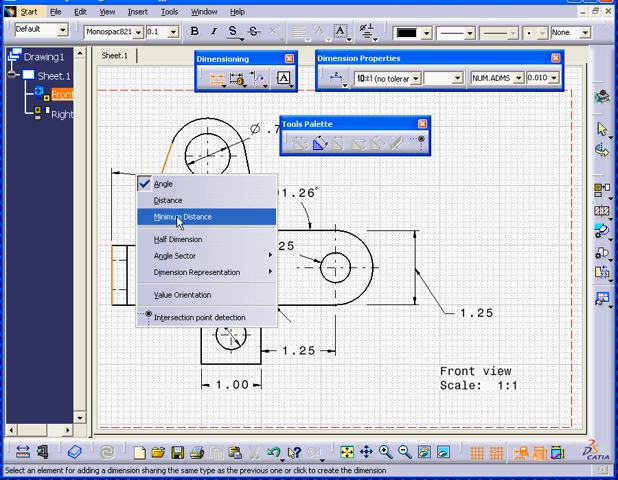
{"action": "left_click", "coordinate": [176, 216]}
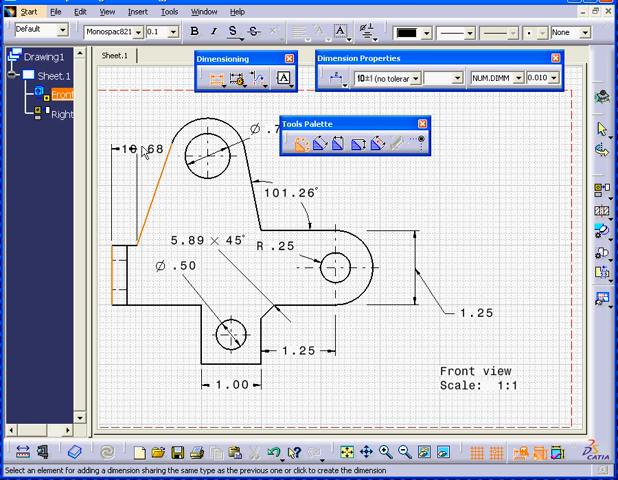